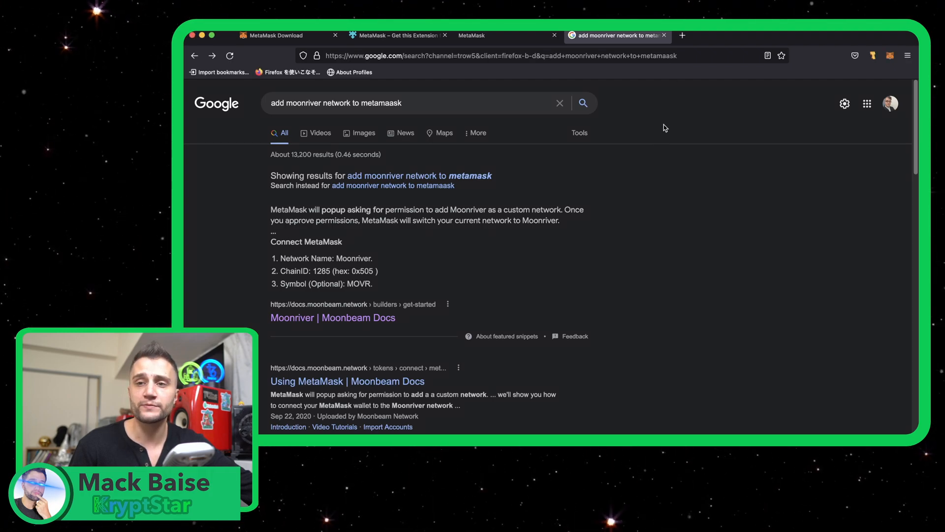
mouse_move(370, 116)
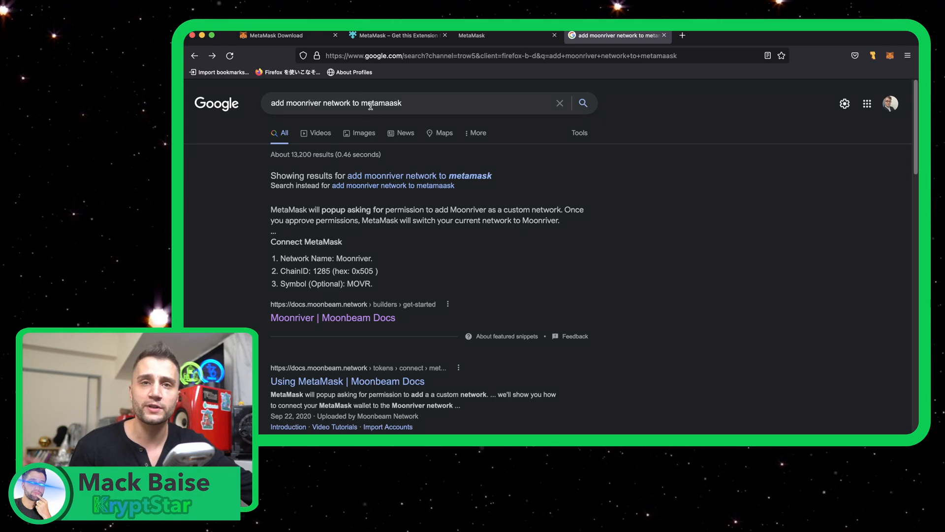
mouse_move(312, 321)
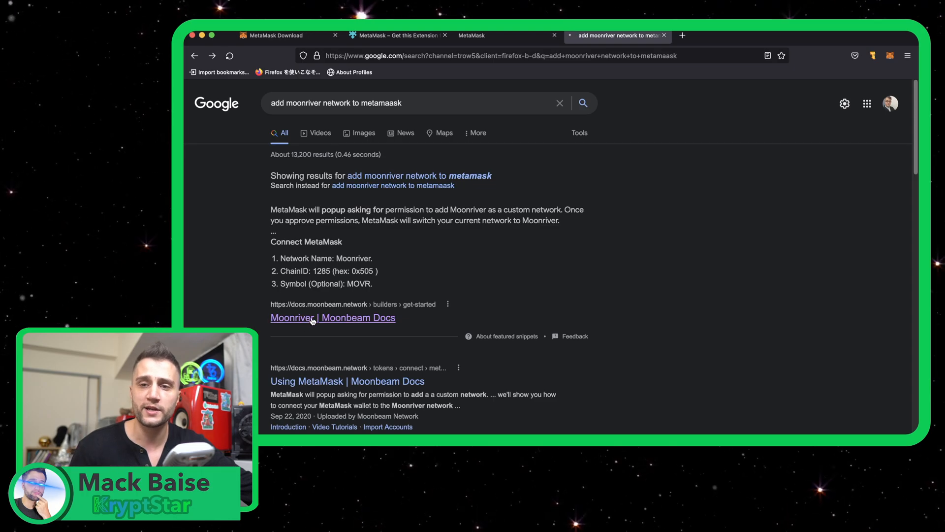
Step: Copy the Moonriver RPC URL from Moonbeam Docs and start adding a custom network in MetaMask
click(332, 318)
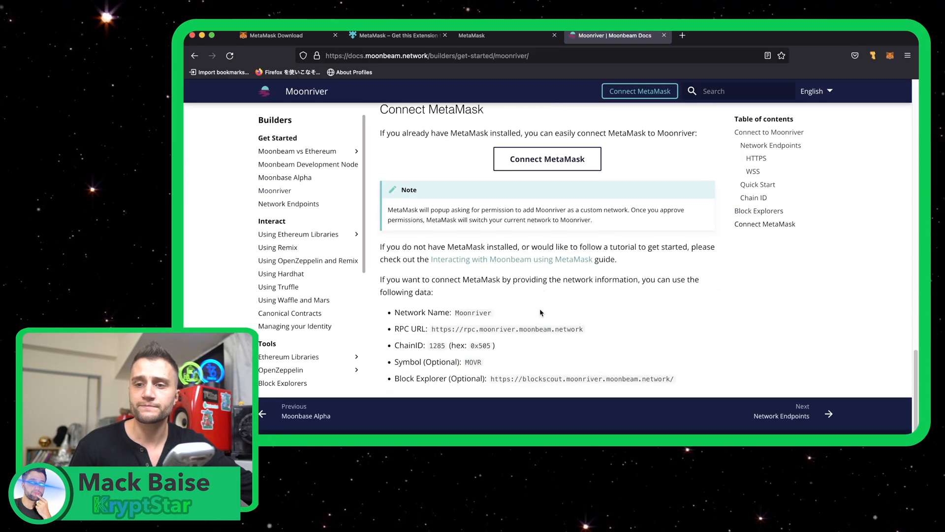
scroll(up, 3)
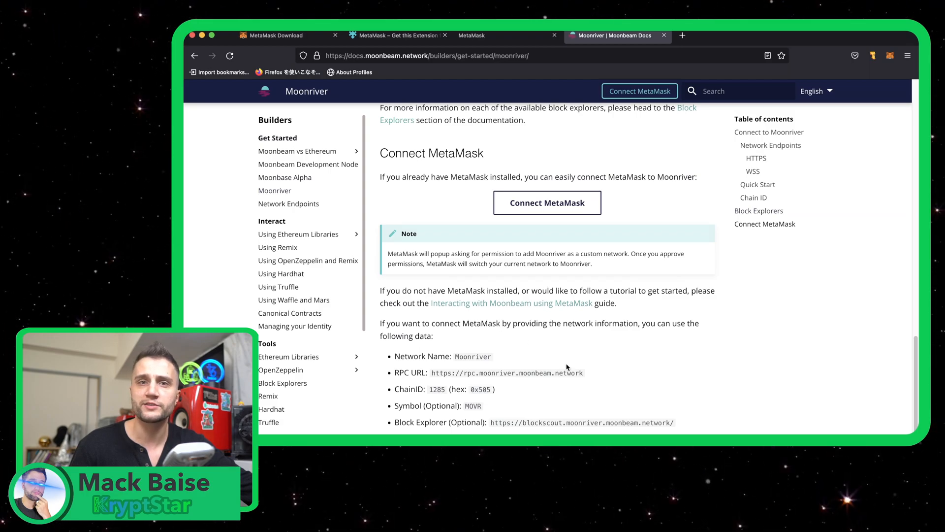
scroll(down, 3)
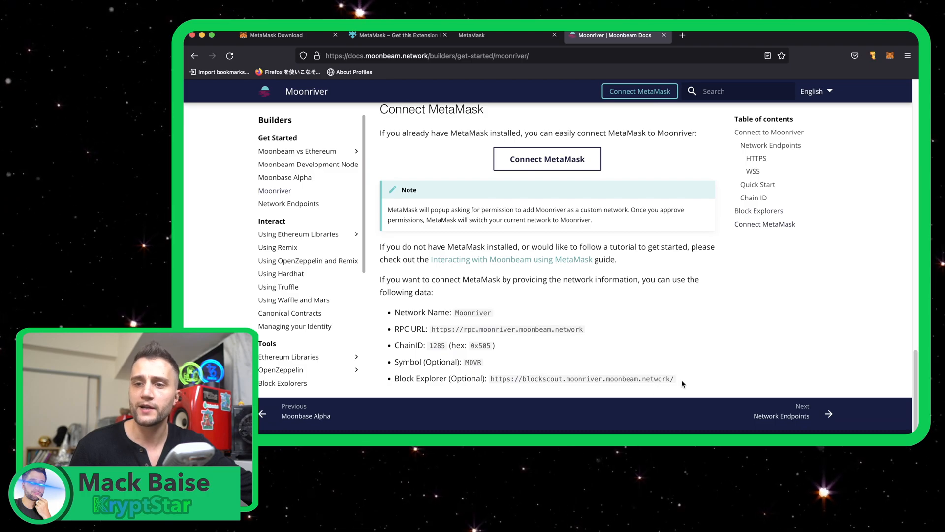
mouse_move(493, 330)
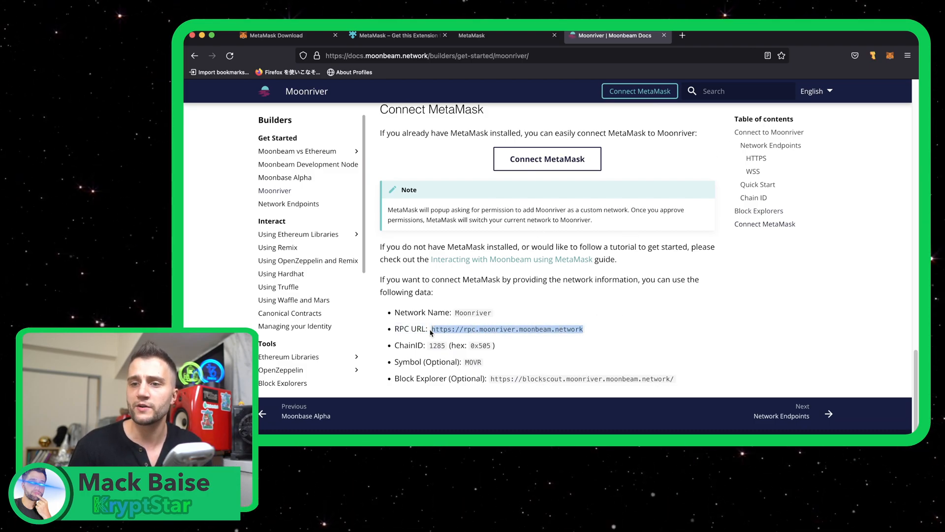
right_click(506, 329)
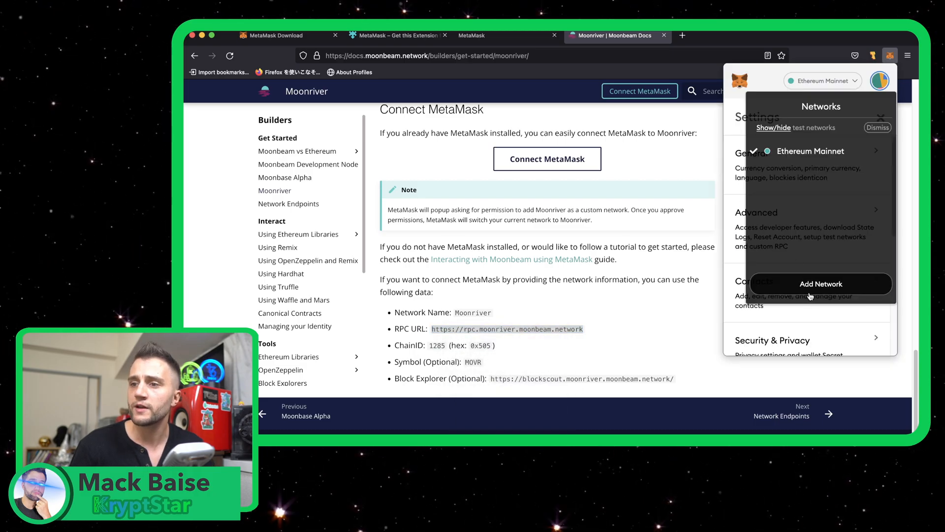
click(820, 284)
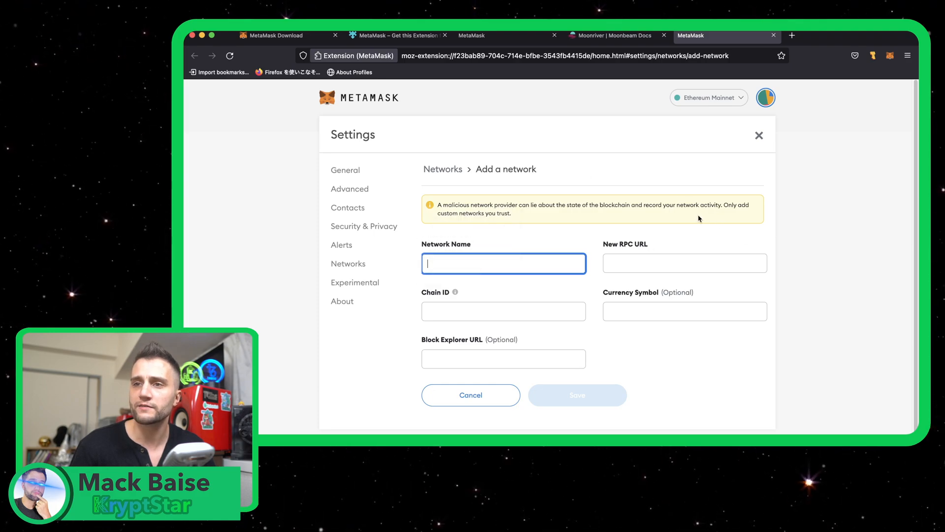
Step: Paste the Moonriver RPC URL, enter chain ID 1285 and currency symbol MOVR
right_click(685, 263)
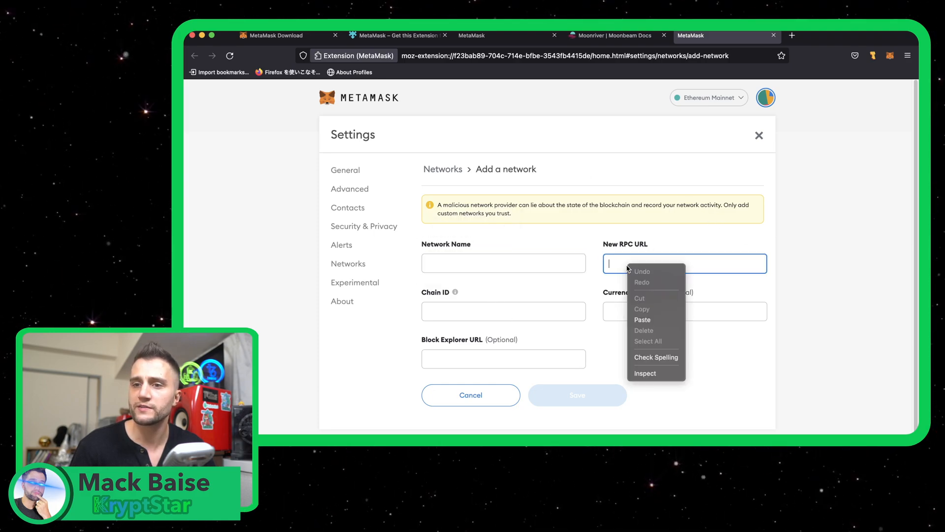
click(643, 319)
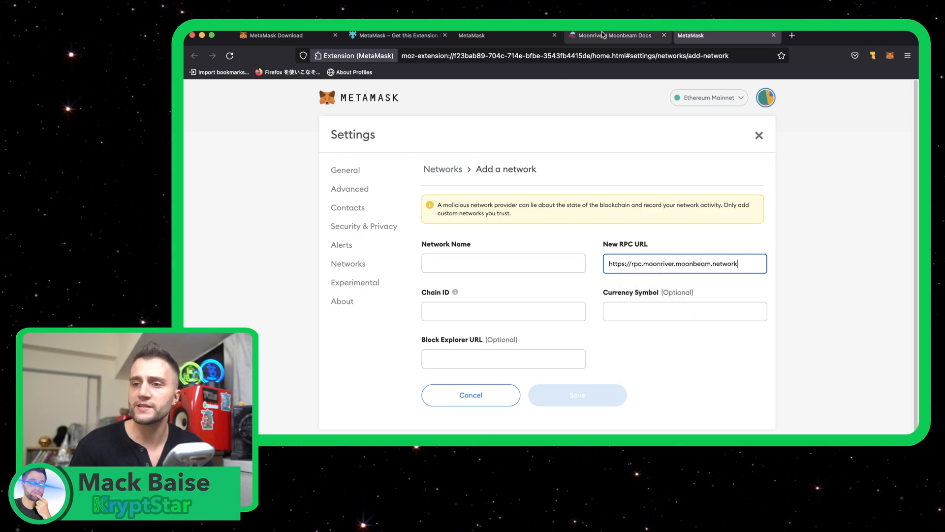
click(614, 35)
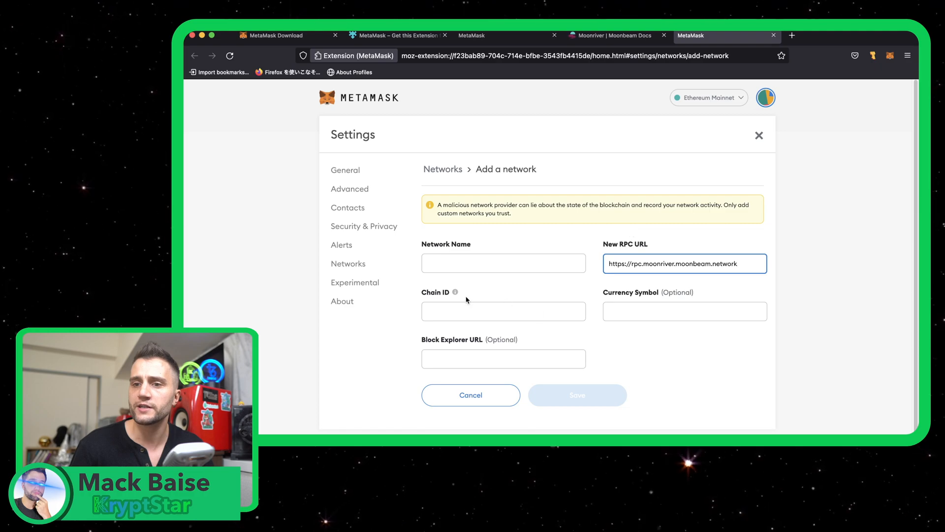
text(1285)
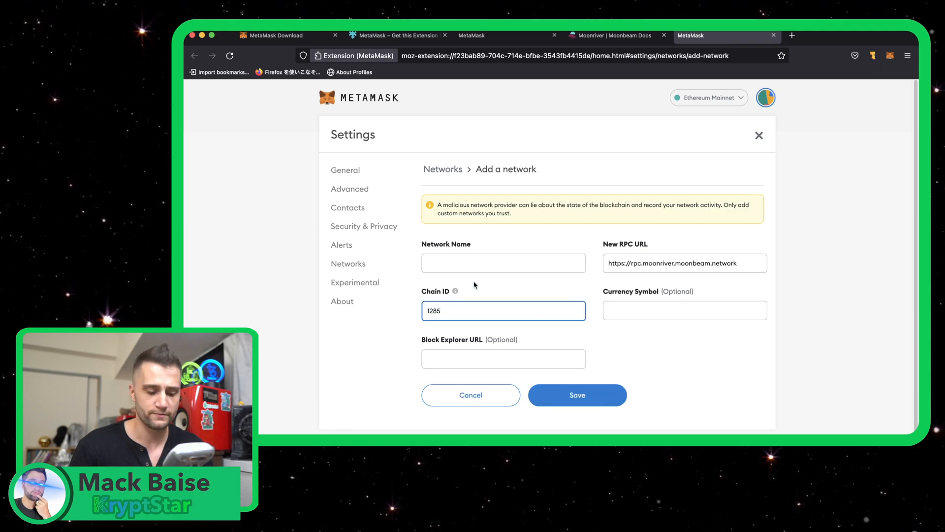
text(MOV)
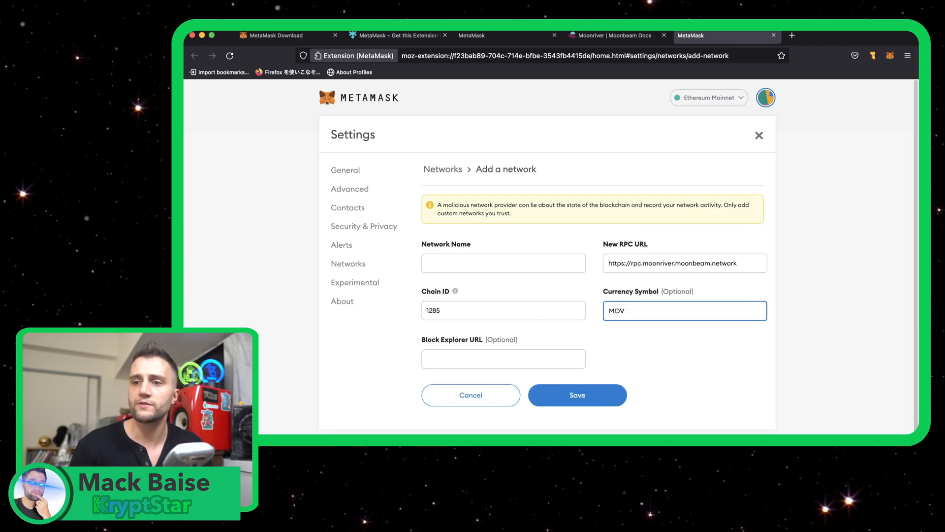
text(R)
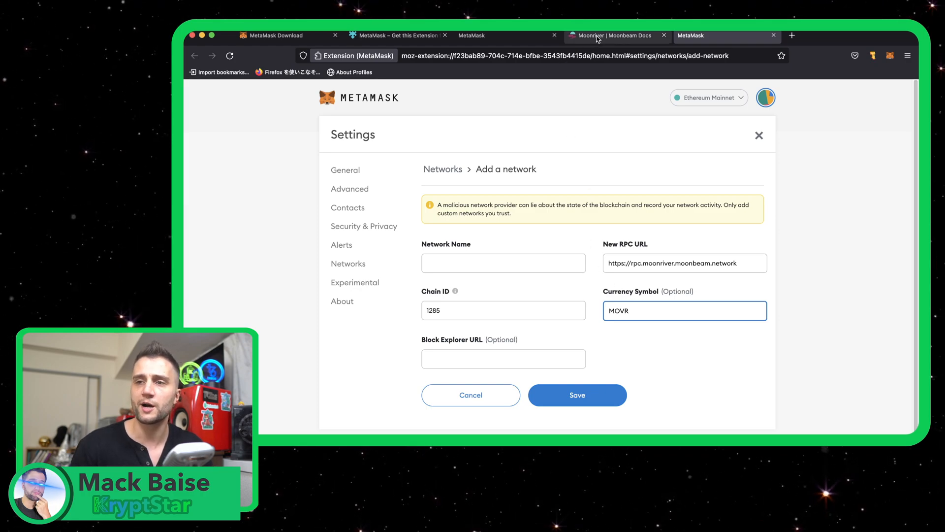
Step: Enter 'Moonriver' as the network name and paste the block explorer URL
click(504, 263)
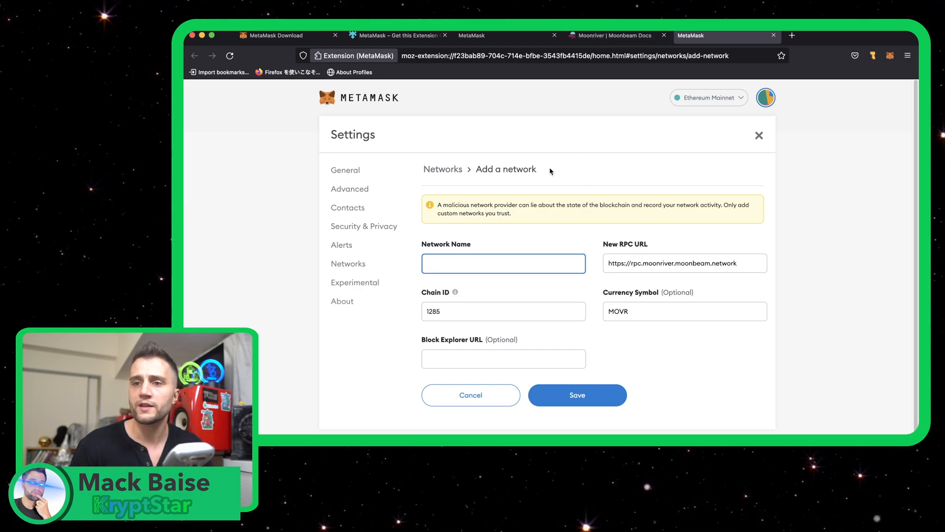
text(Moon)
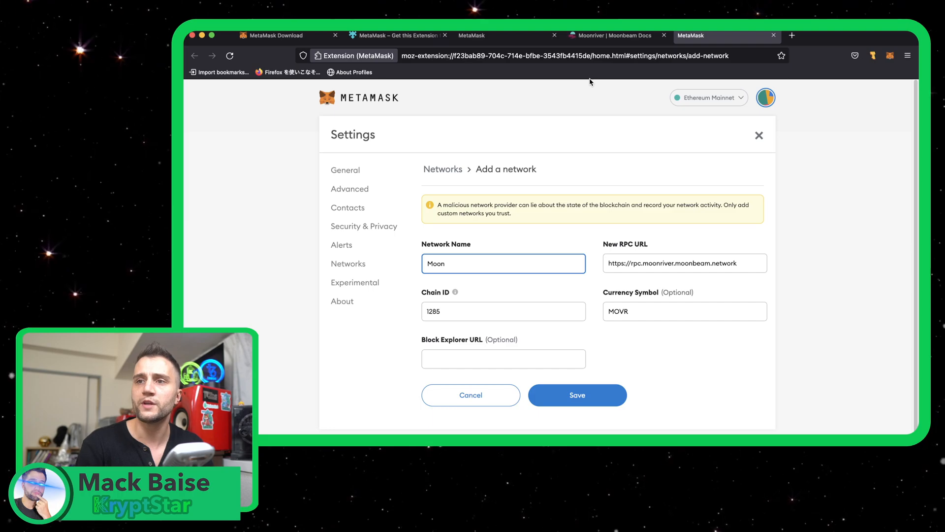
text(river)
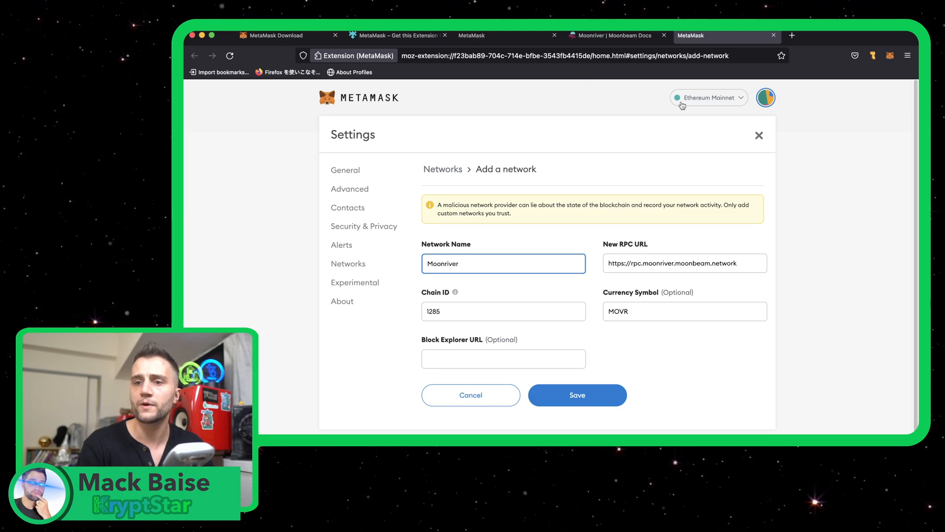
click(611, 36)
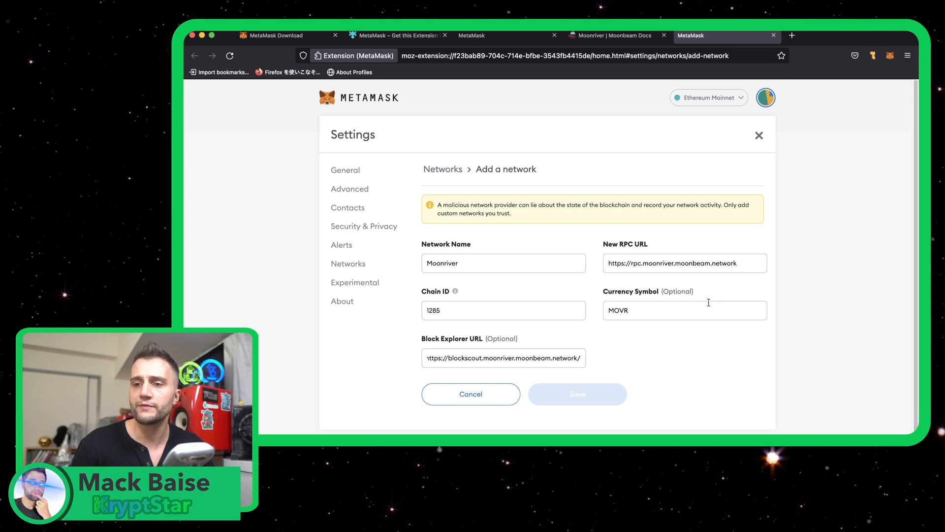
Step: Save the Moonriver network so the wallet shows a 0 MOVR balance
click(576, 393)
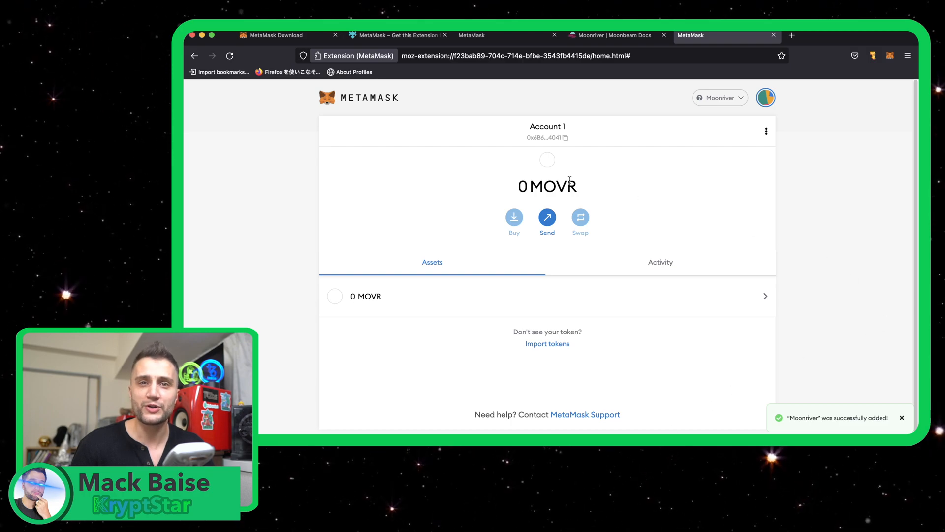
mouse_move(548, 138)
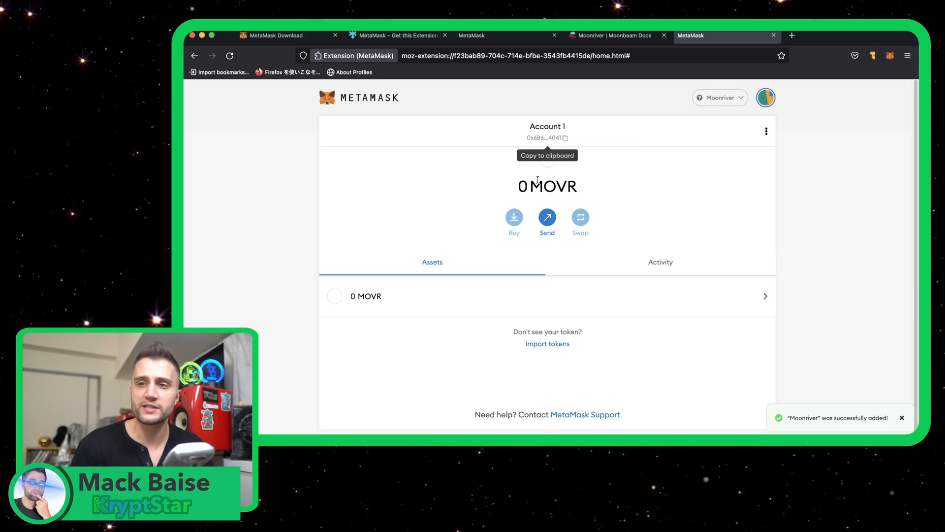
mouse_move(715, 128)
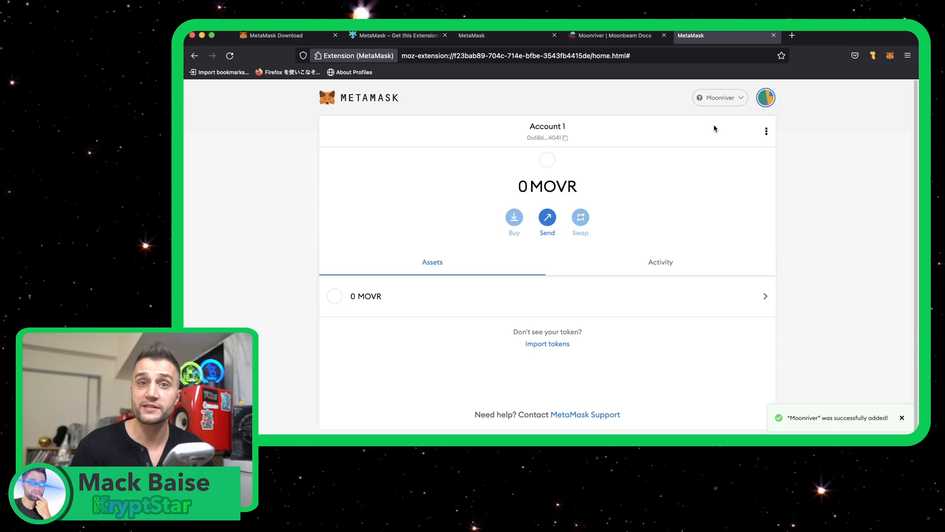
mouse_move(699, 295)
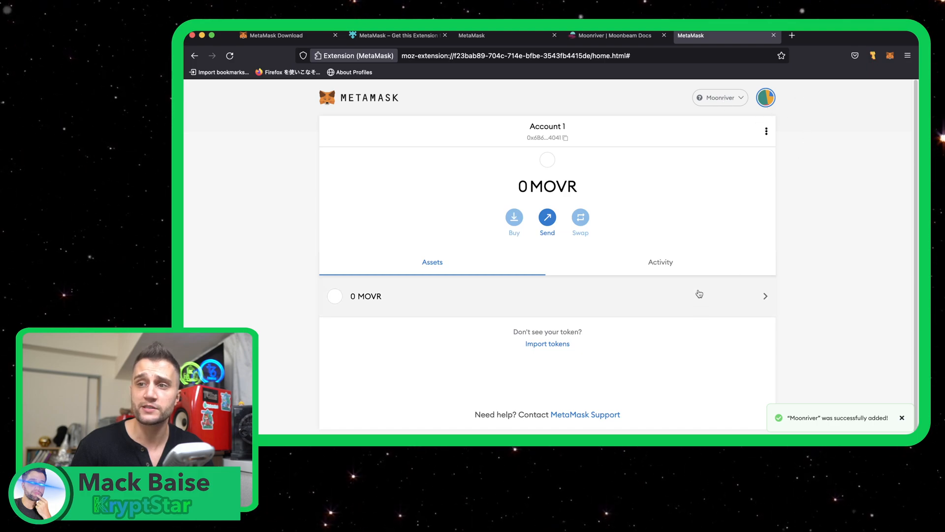